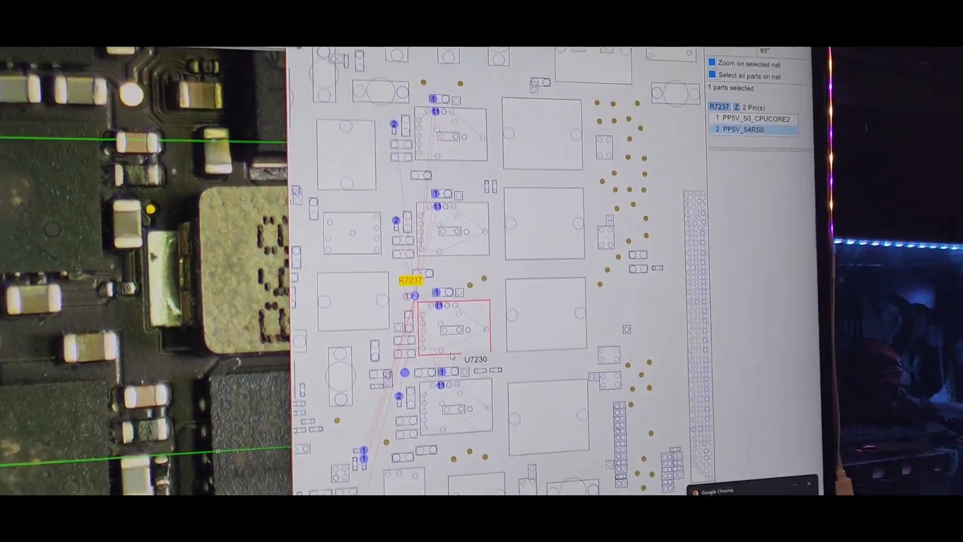
pyautogui.scroll(-3)
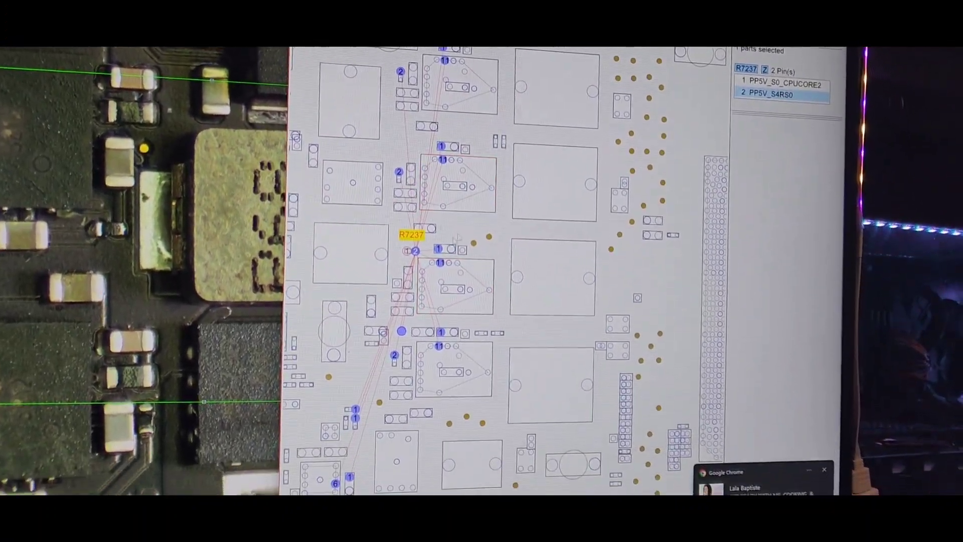